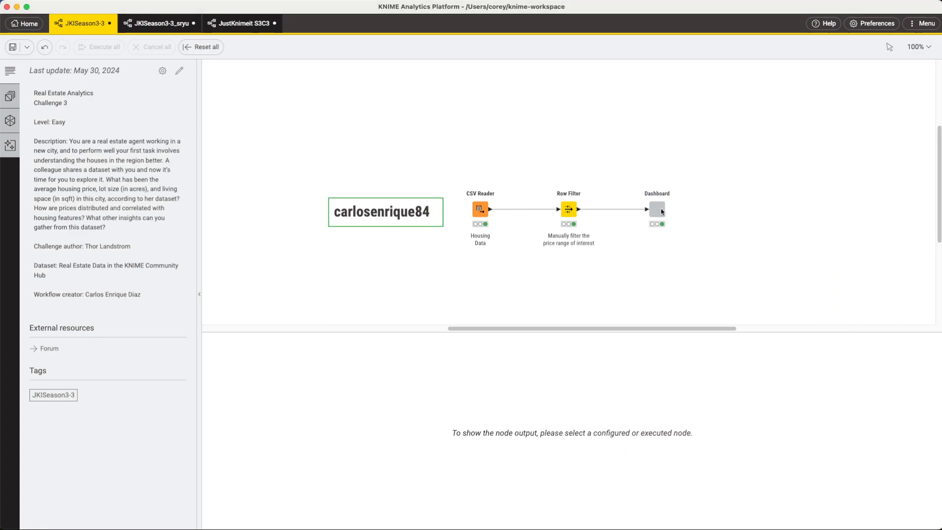
# View the Housing Dashboard component's interactive view in the first workflow
pyautogui.click(655, 210)
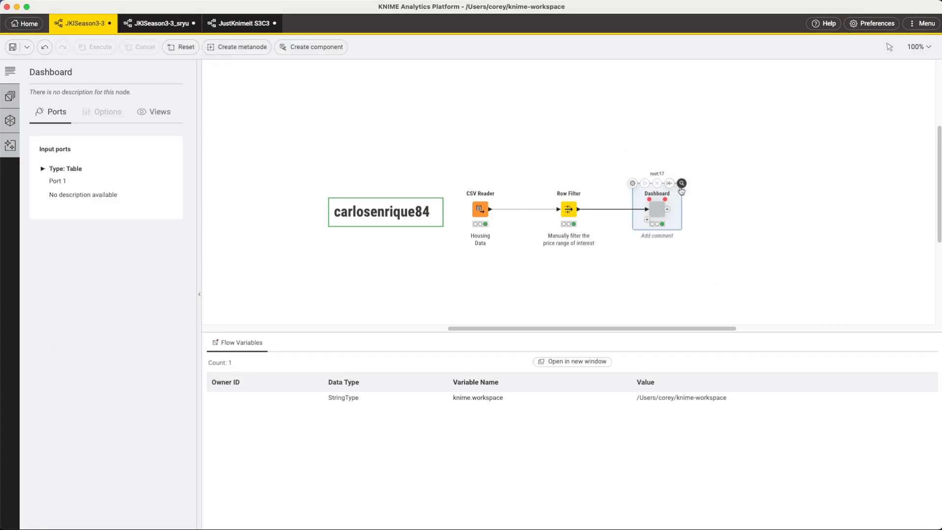
pyautogui.click(681, 183)
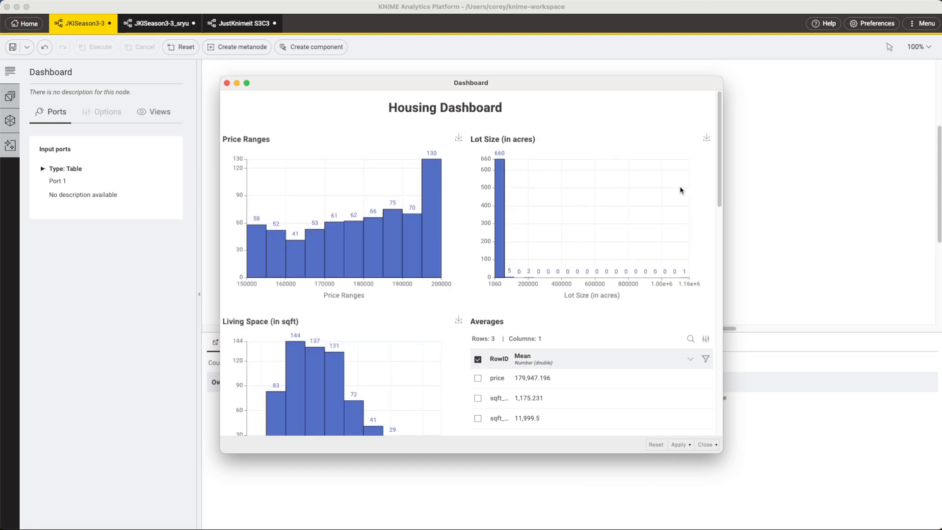
pyautogui.moveTo(430, 275)
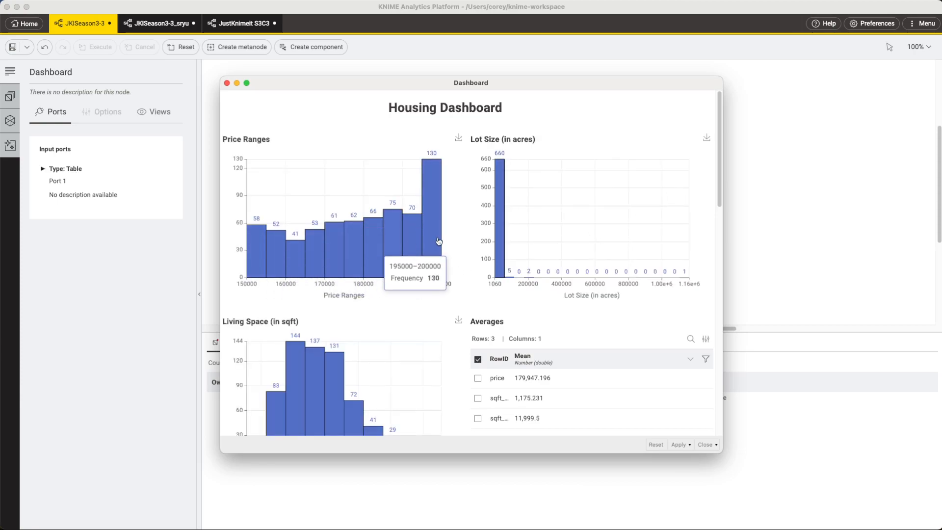
pyautogui.moveTo(429, 305)
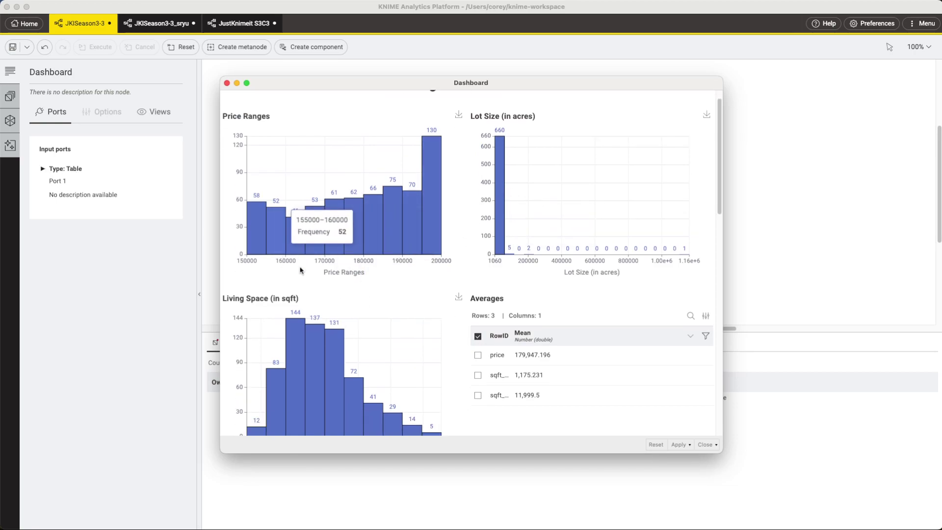
pyautogui.moveTo(454, 286)
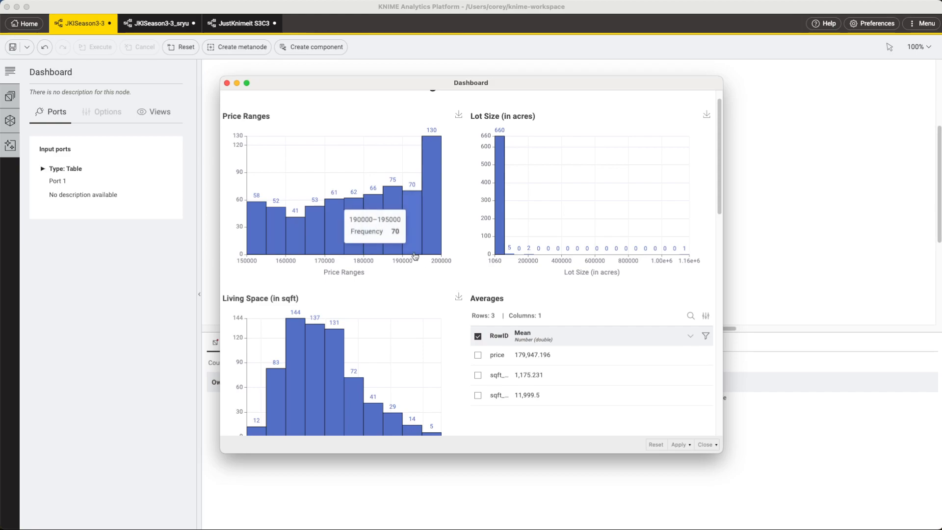
pyautogui.scroll(-3)
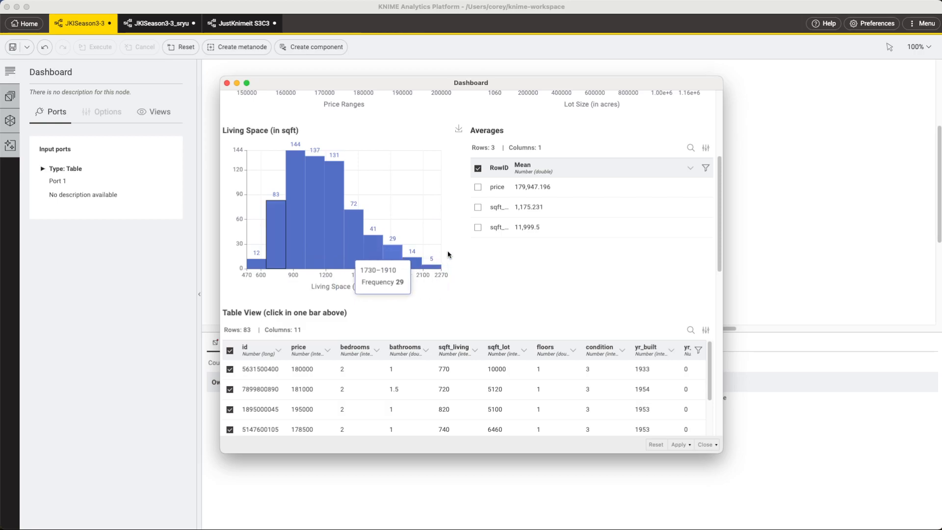
pyautogui.moveTo(456, 269)
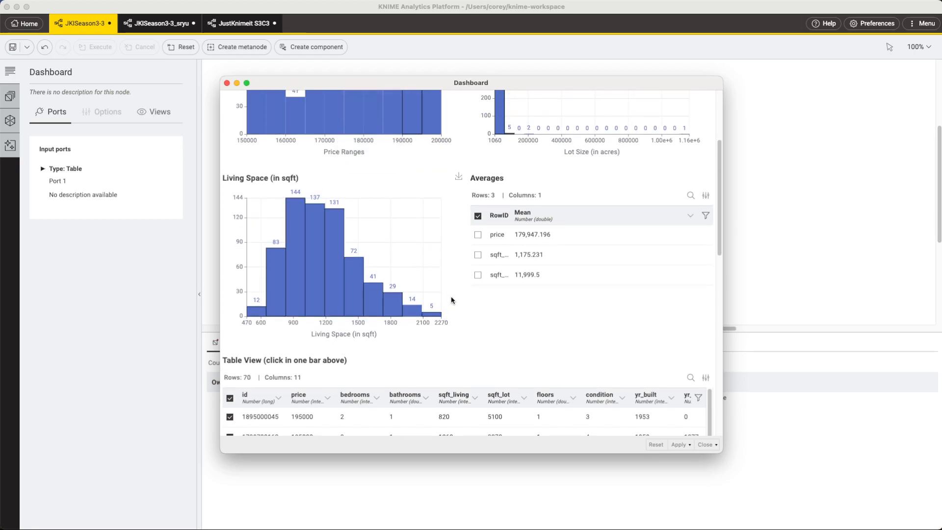
pyautogui.moveTo(459, 320)
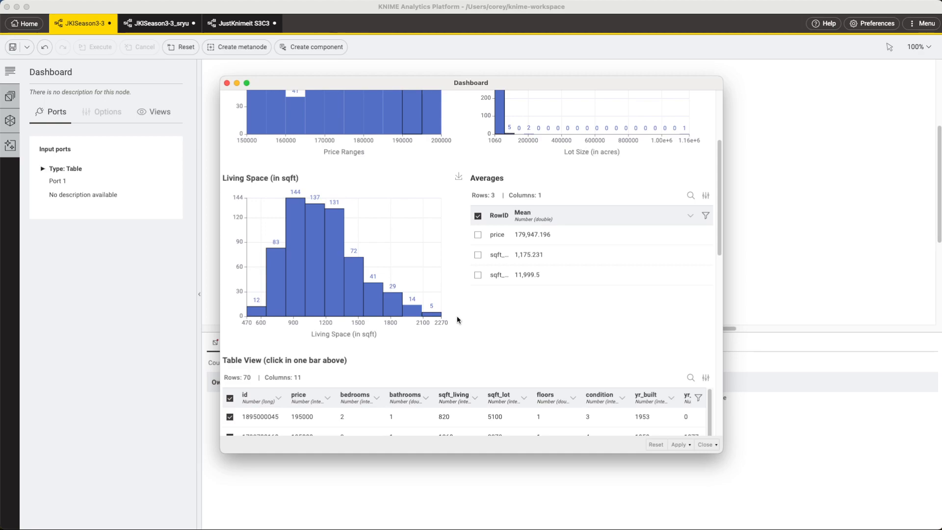
pyautogui.moveTo(251, 131)
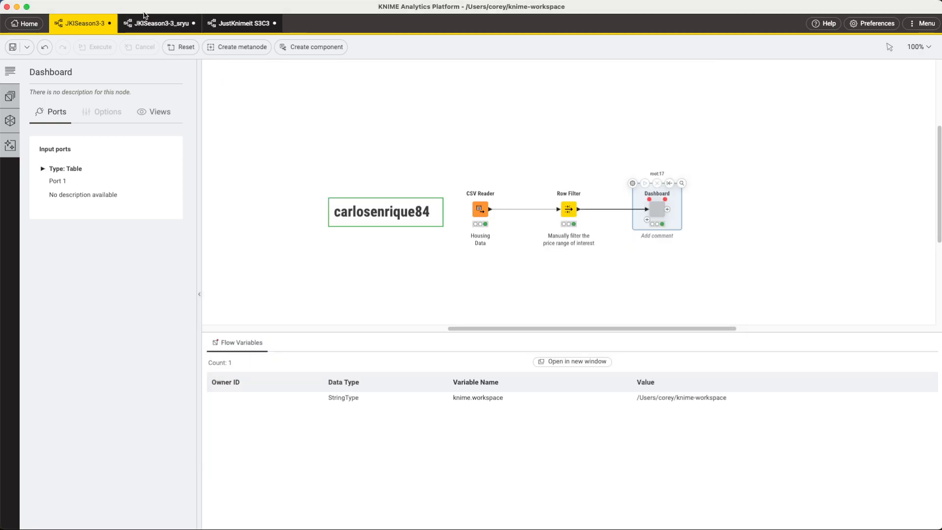
# Switch to JKISeason3-3_sryu and scroll its Dashboard view through averages, histogram, correlations and scatter plots
pyautogui.click(159, 23)
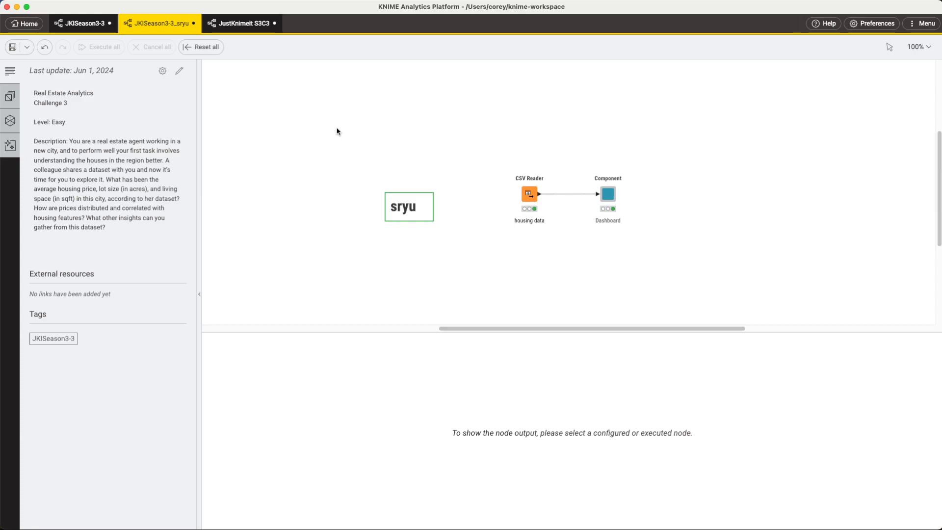
pyautogui.click(608, 193)
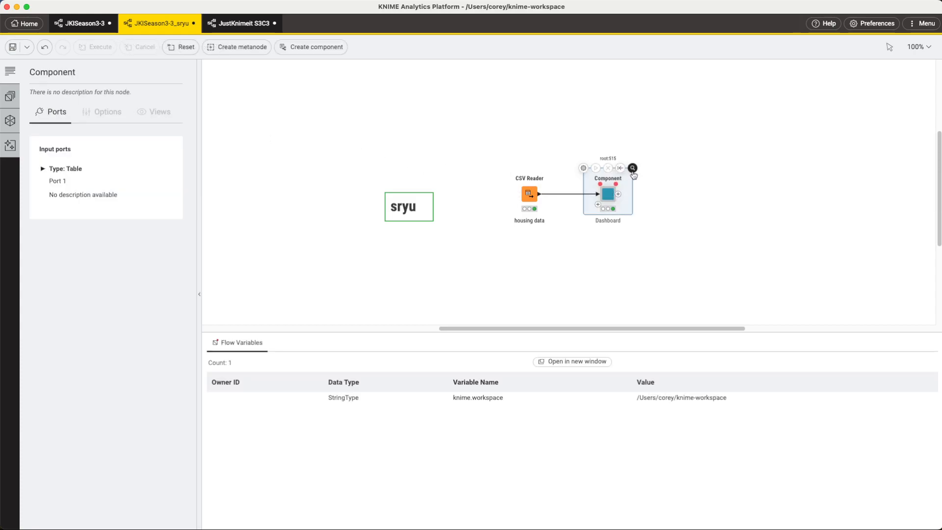
pyautogui.click(633, 168)
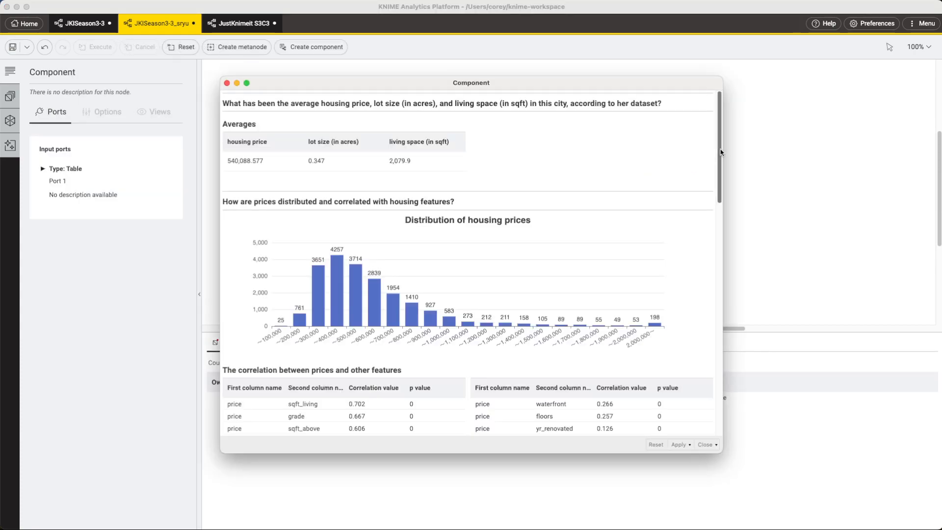
pyautogui.scroll(-3)
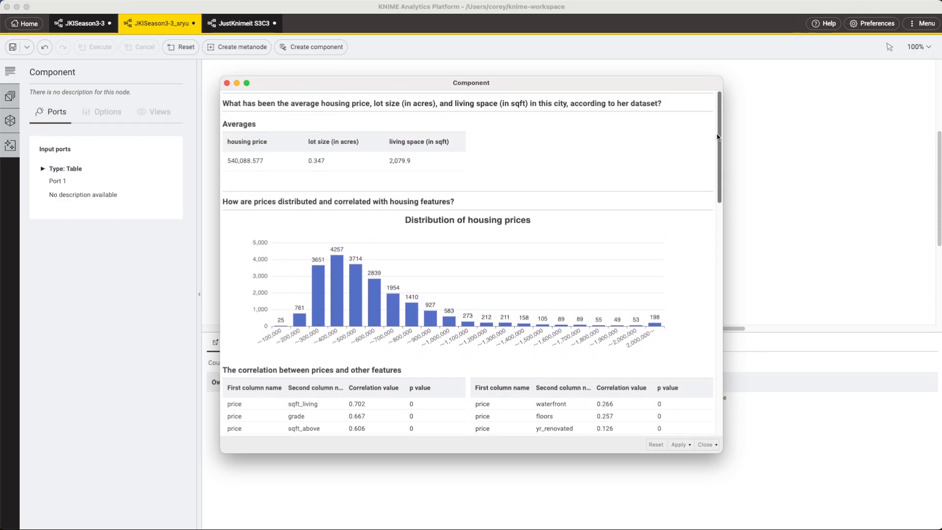
pyautogui.scroll(-3)
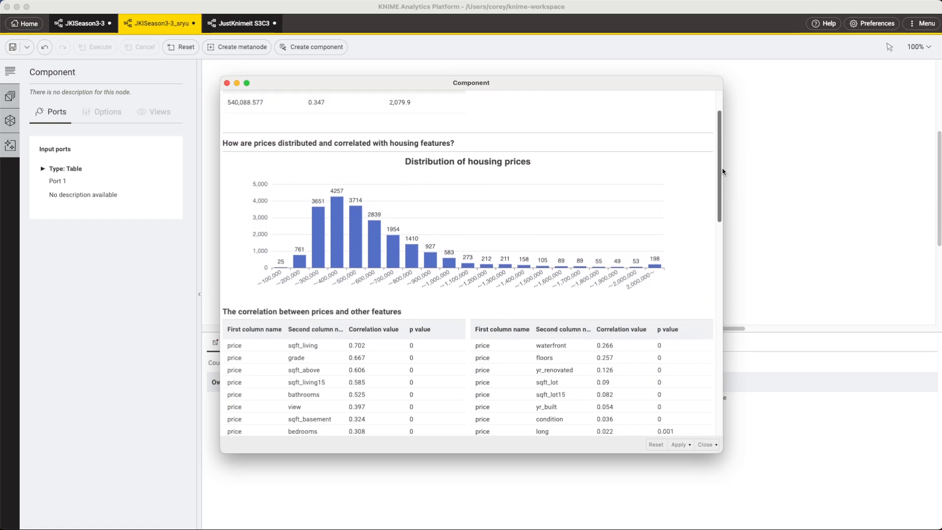
pyautogui.scroll(-3)
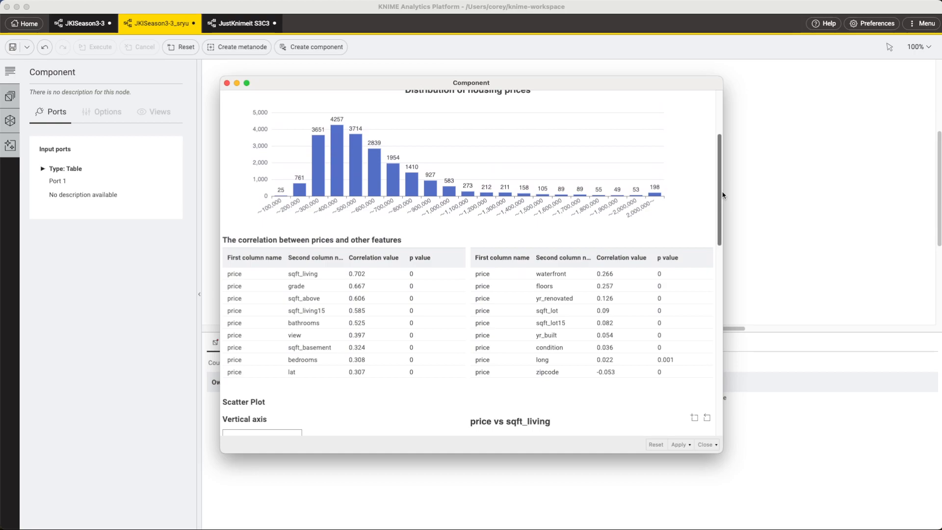
pyautogui.scroll(-3)
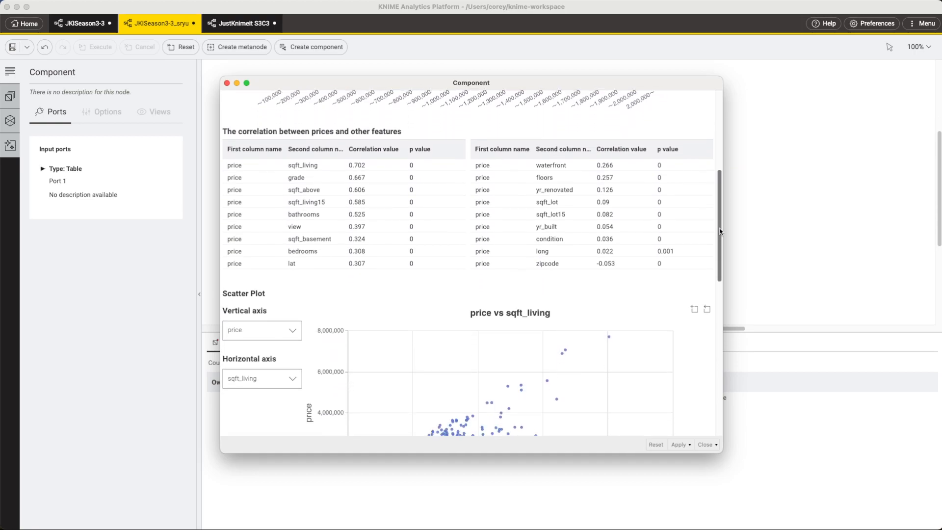
pyautogui.scroll(-3)
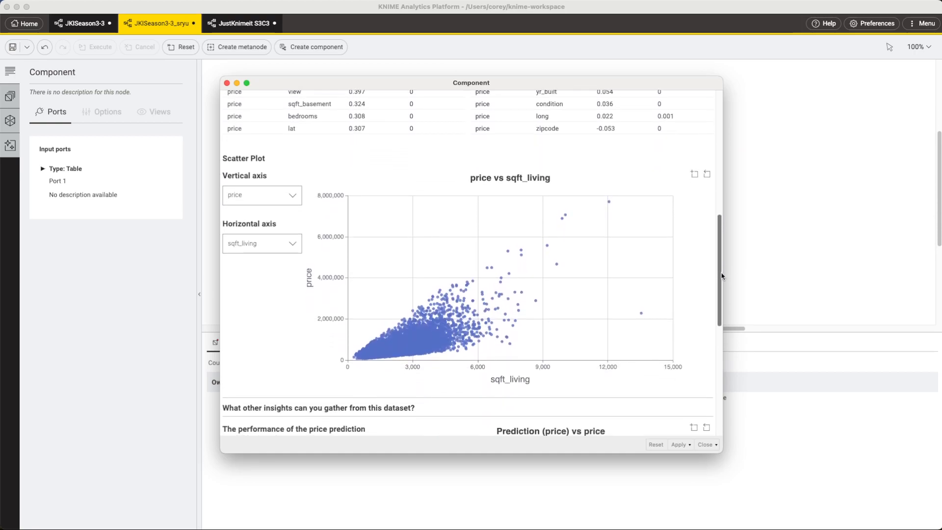
pyautogui.scroll(-3)
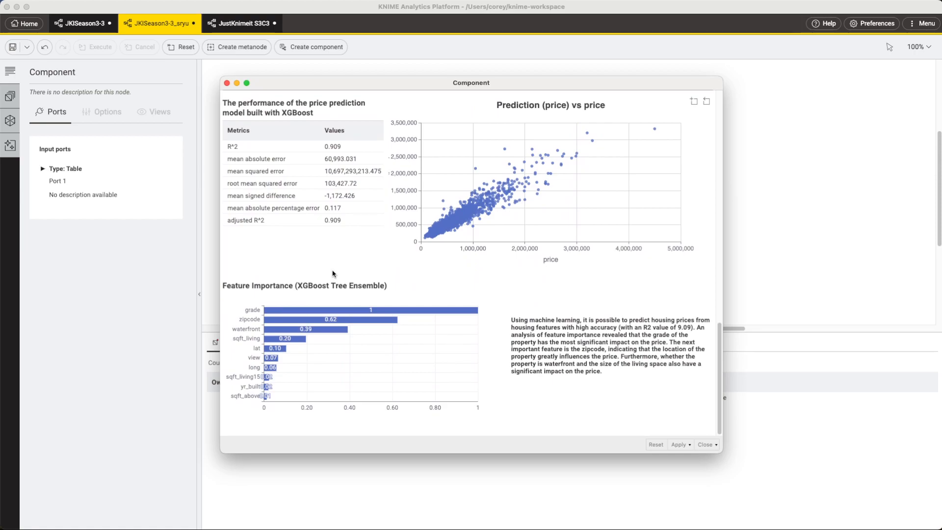
pyautogui.moveTo(413, 244)
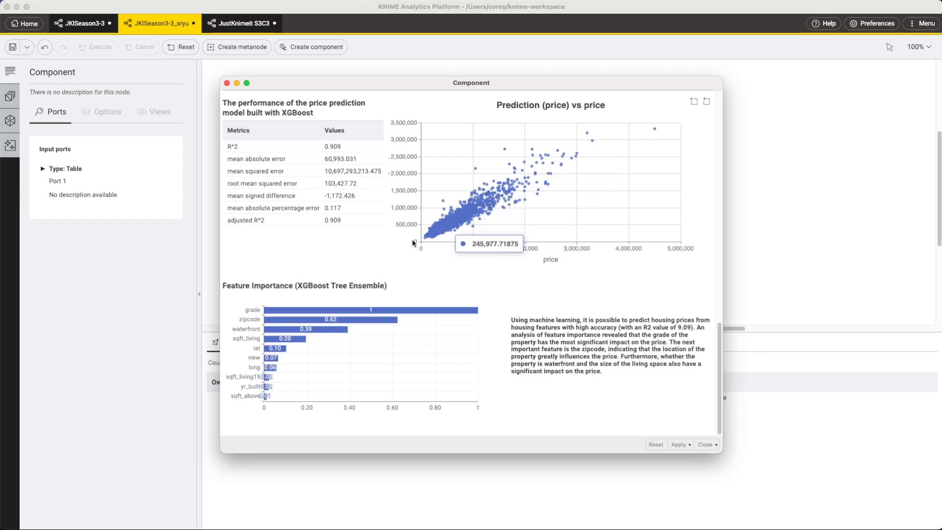
pyautogui.moveTo(581, 153)
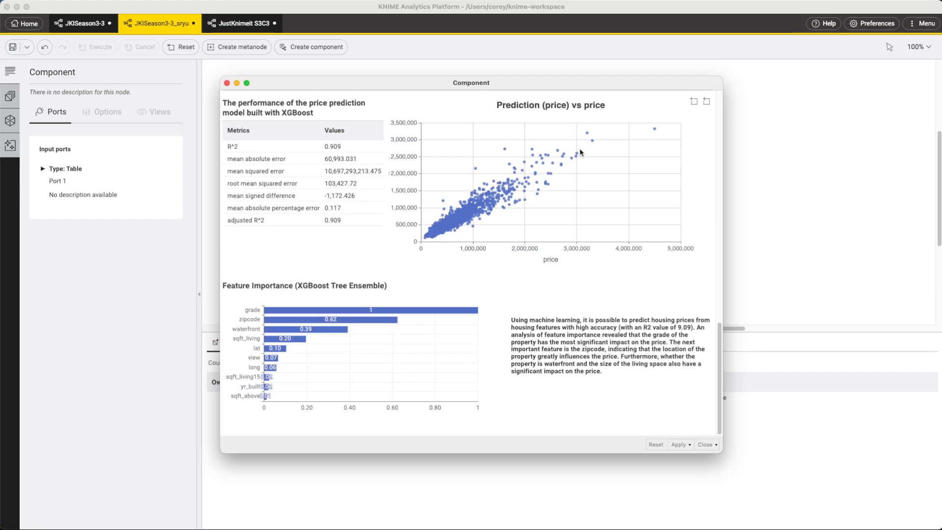
pyautogui.moveTo(245, 342)
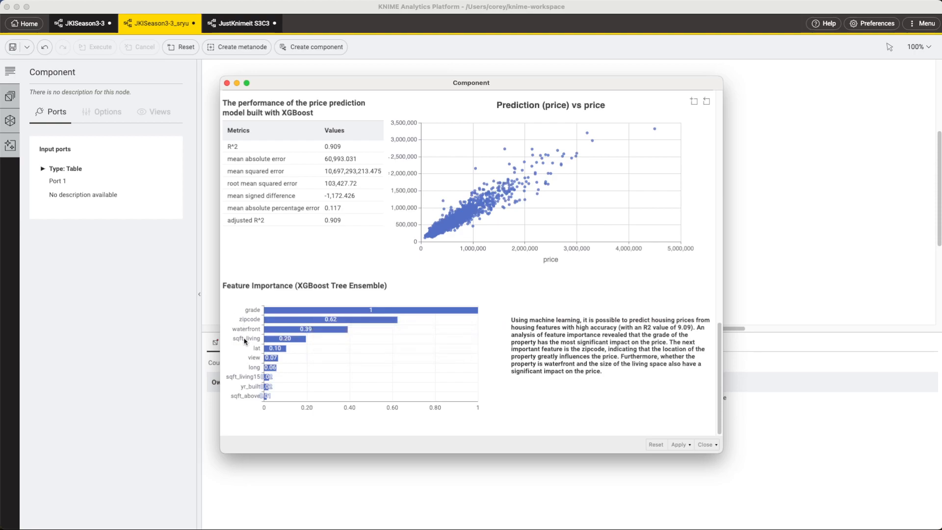
pyautogui.moveTo(251, 319)
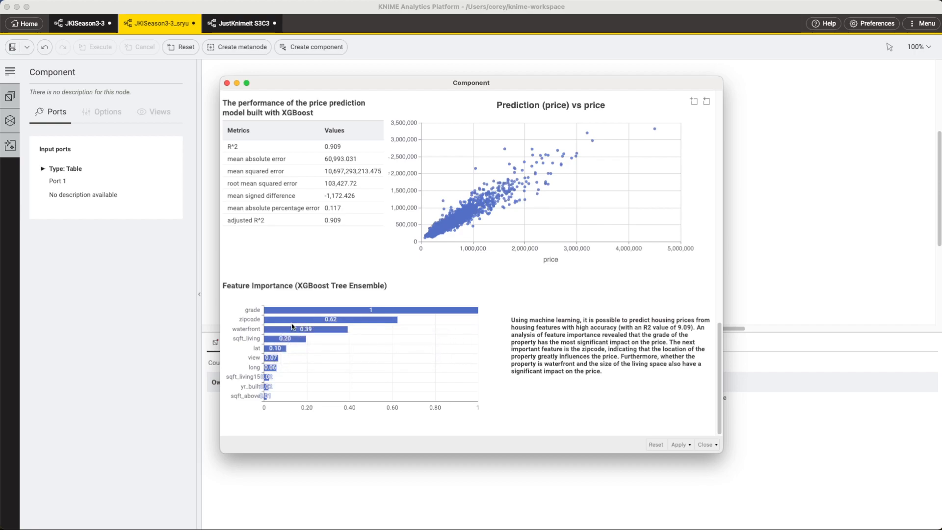
pyautogui.moveTo(295, 319)
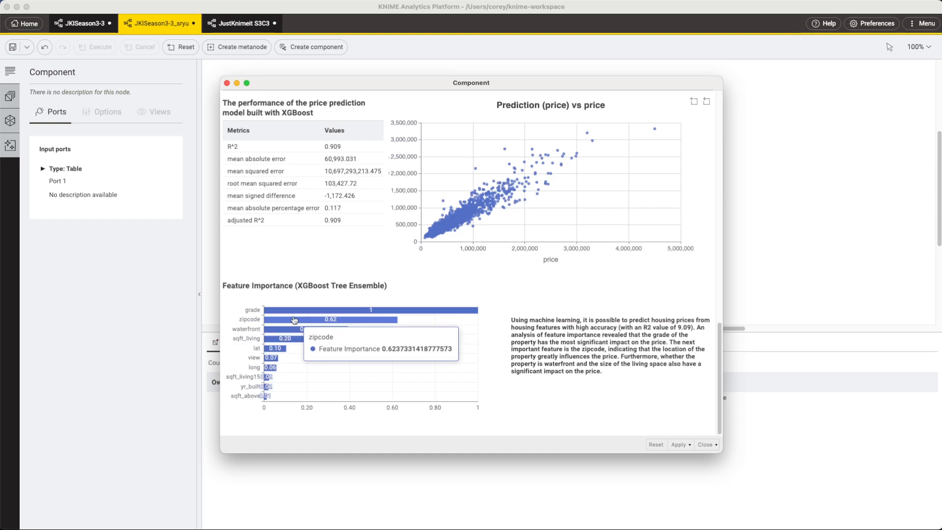
pyautogui.moveTo(291, 330)
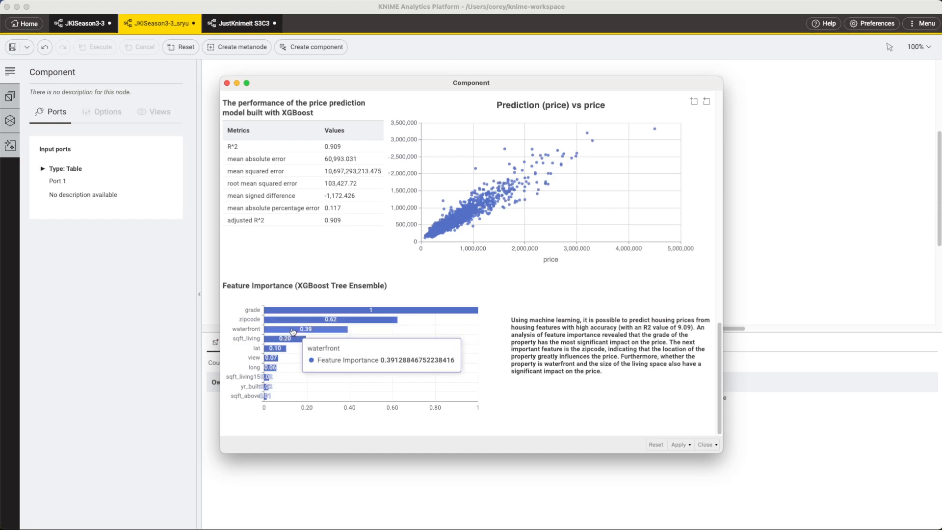
pyautogui.moveTo(288, 334)
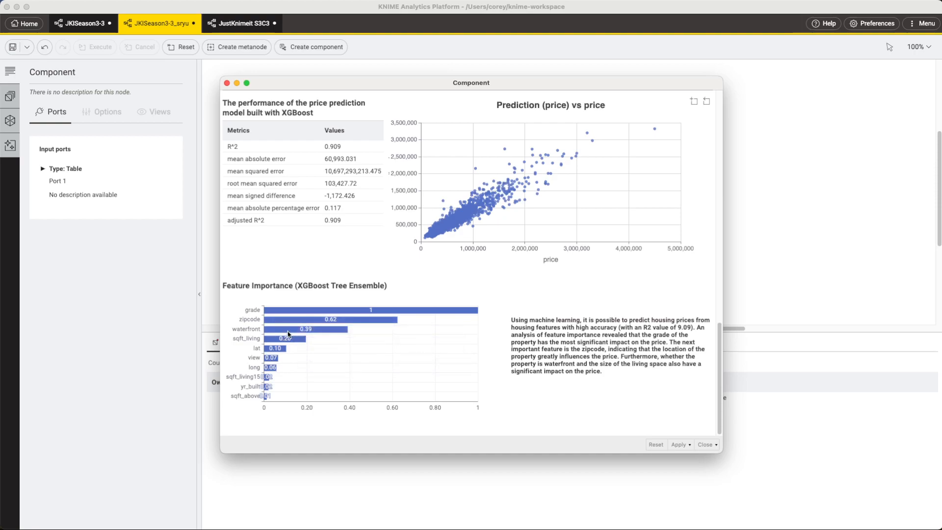
pyautogui.moveTo(279, 364)
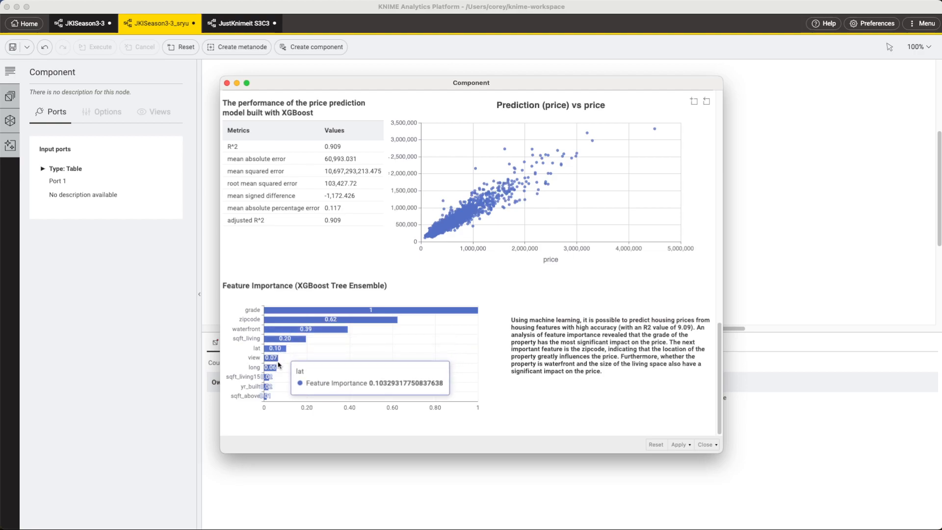
pyautogui.moveTo(274, 378)
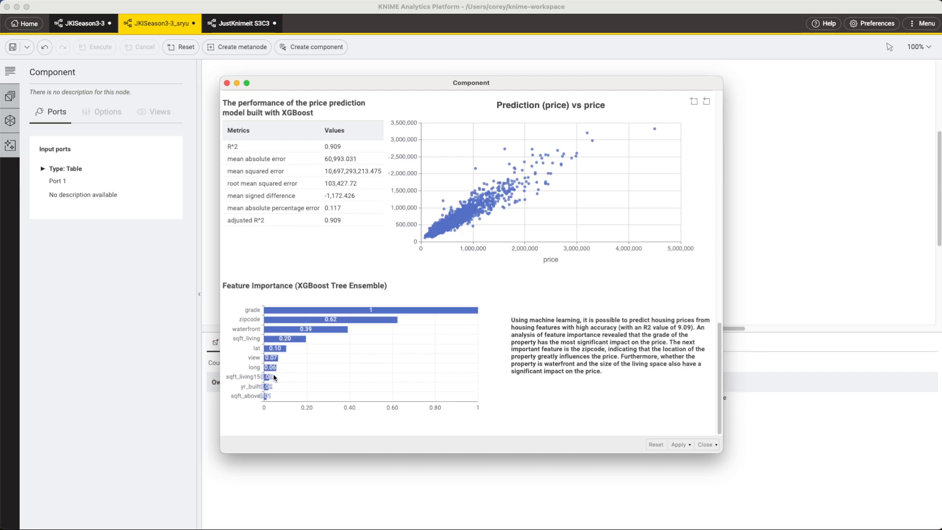
pyautogui.moveTo(323, 166)
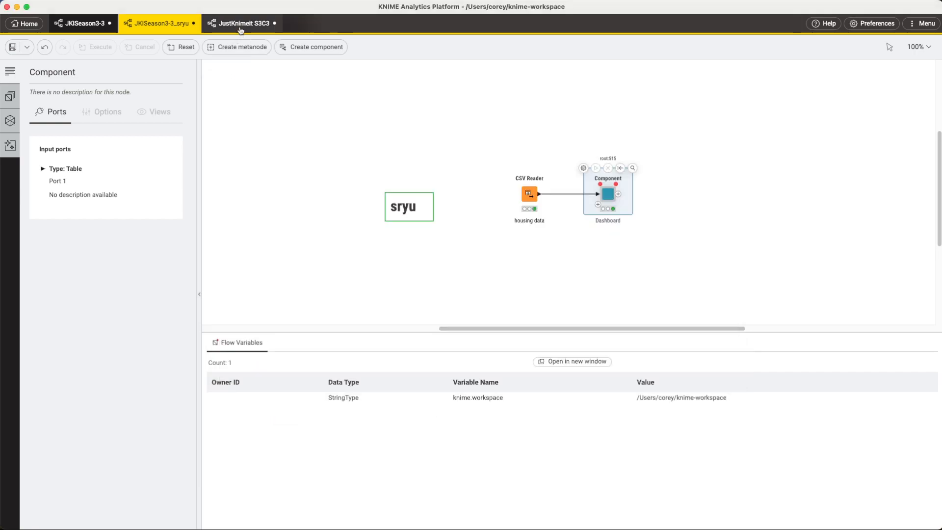
# Switch to JustKnimeit S3C3 and view the Vizestate Seattle real estate dashboard
pyautogui.click(241, 23)
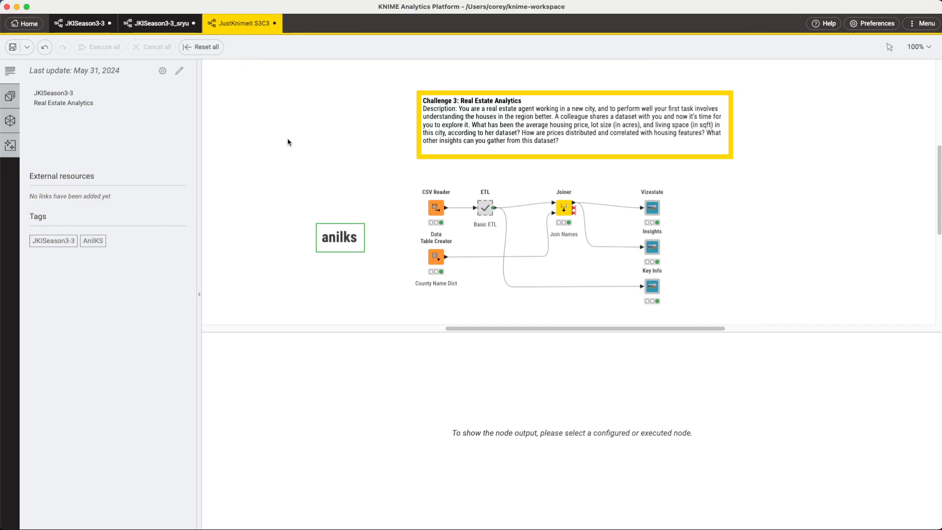
pyautogui.moveTo(652, 207)
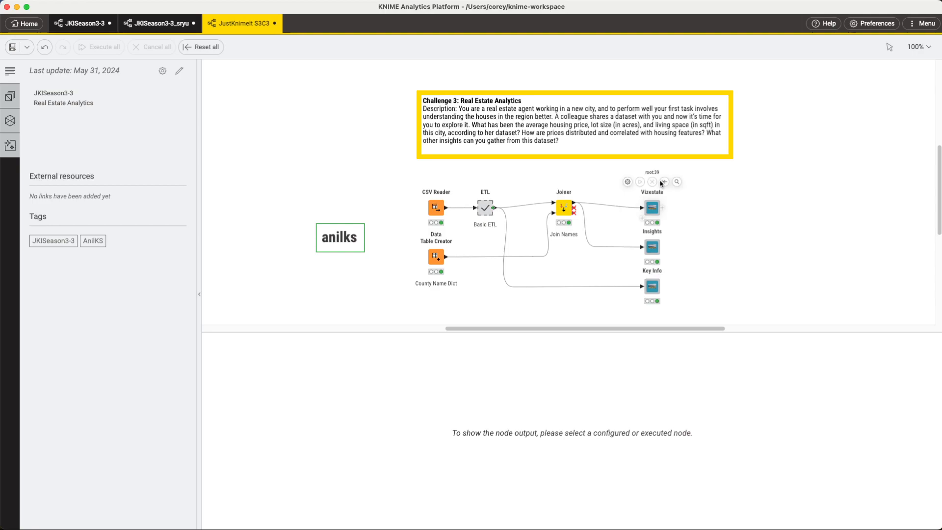
pyautogui.click(651, 207)
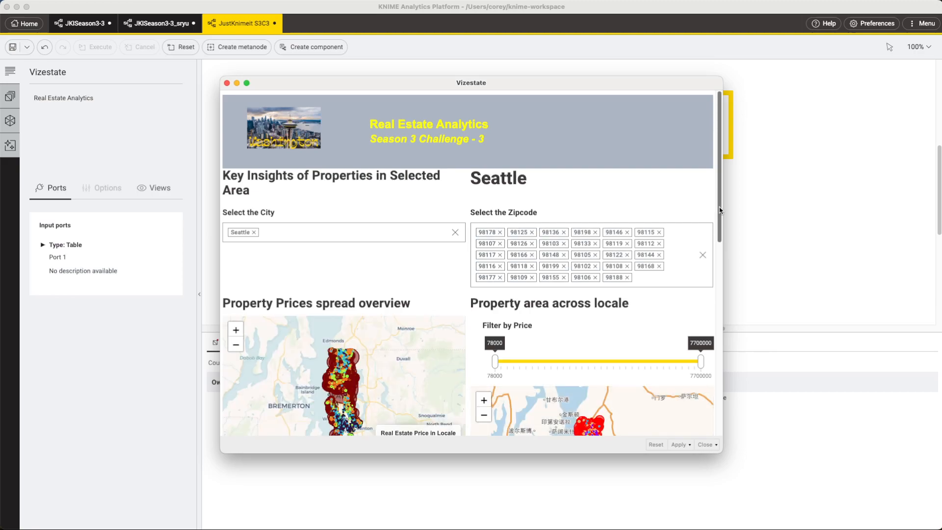
pyautogui.scroll(-3)
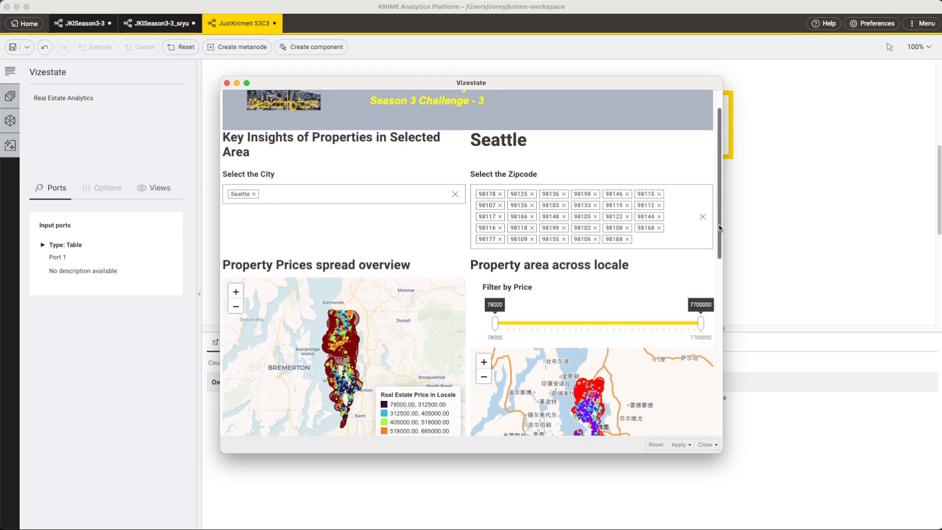
pyautogui.scroll(-3)
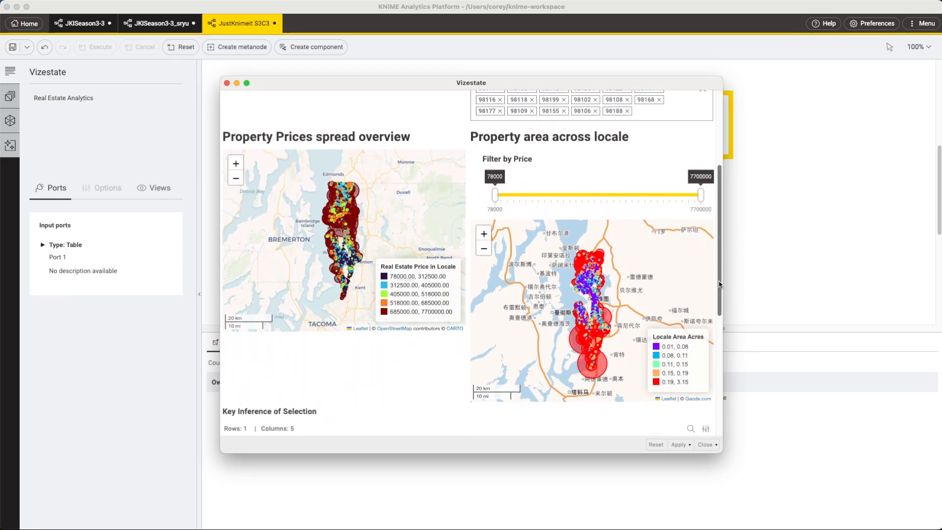
pyautogui.scroll(-3)
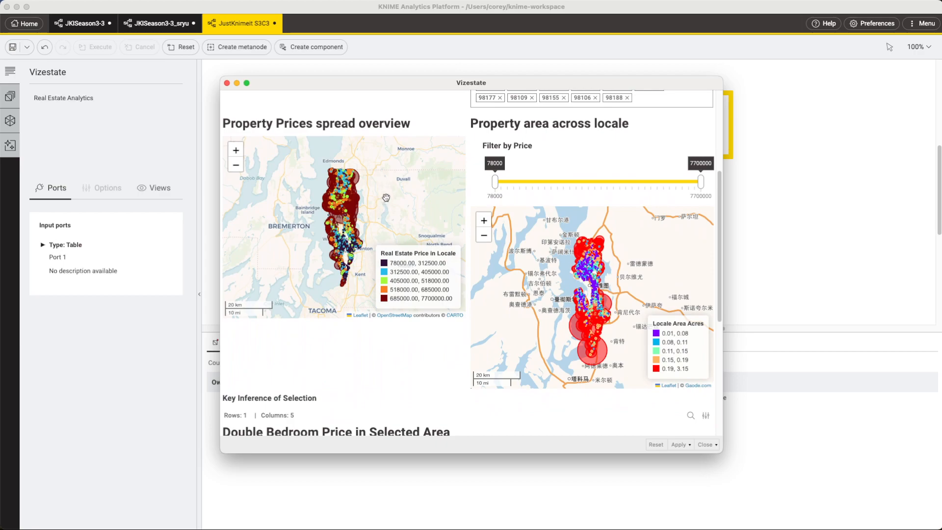
pyautogui.moveTo(373, 282)
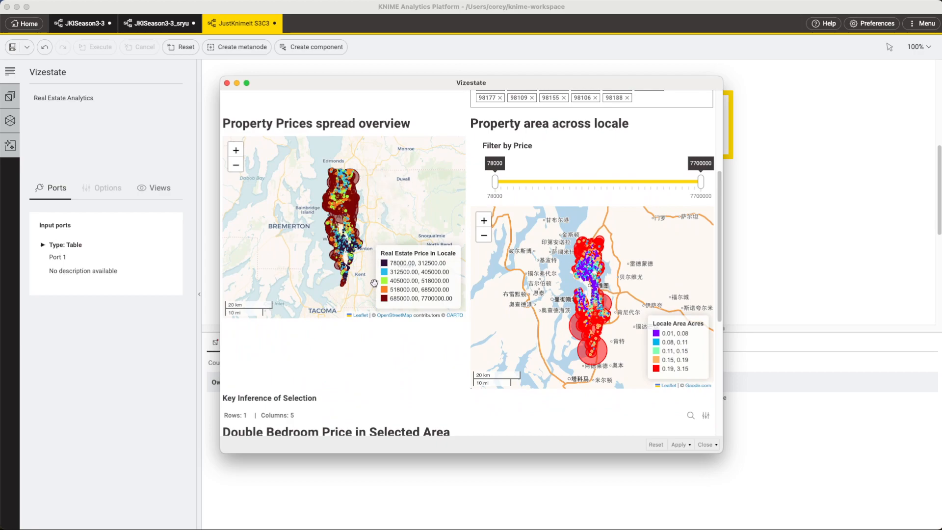
pyautogui.moveTo(675, 324)
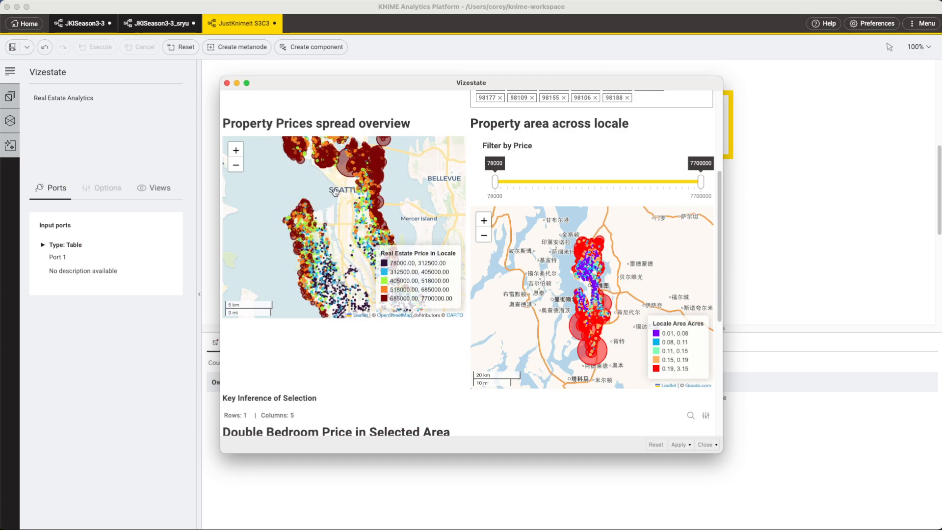
pyautogui.moveTo(414, 370)
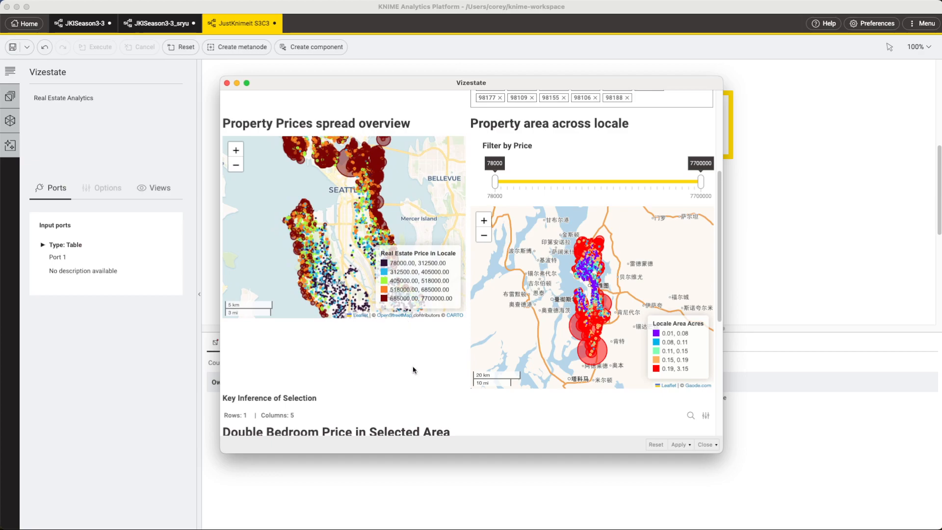
# Scroll through the dashboard's maps and close the Vizestate view
pyautogui.scroll(-3)
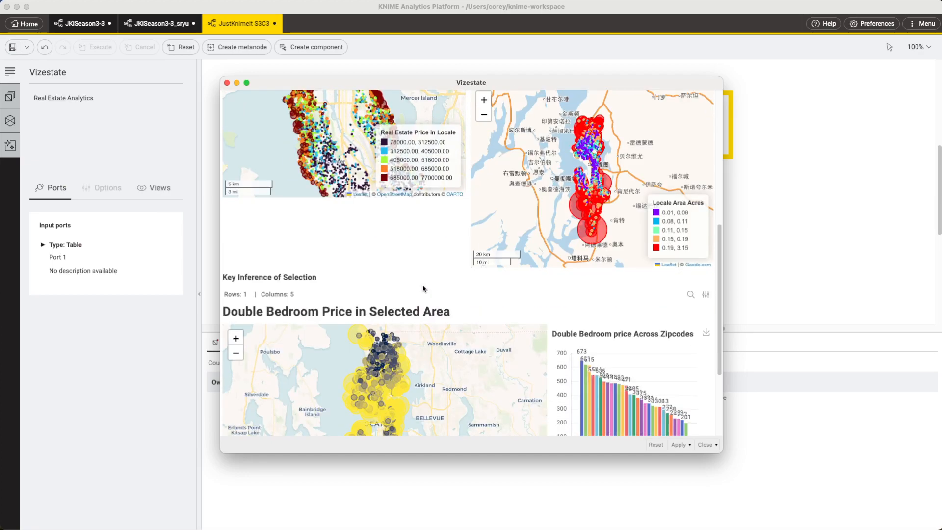
pyautogui.scroll(-3)
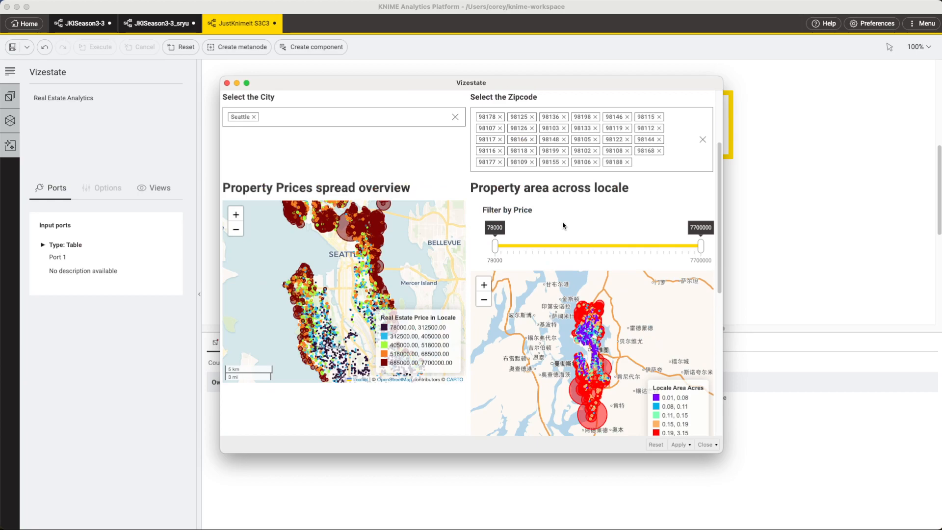
pyautogui.click(228, 82)
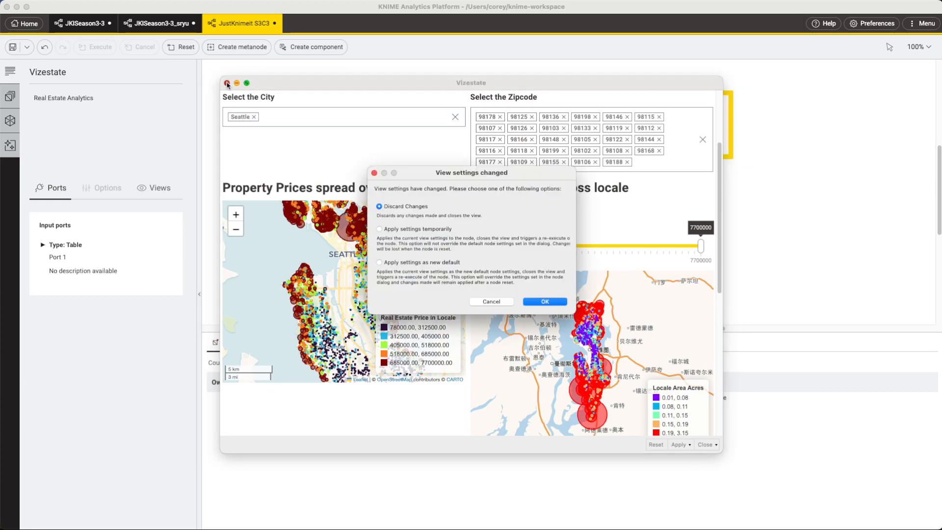